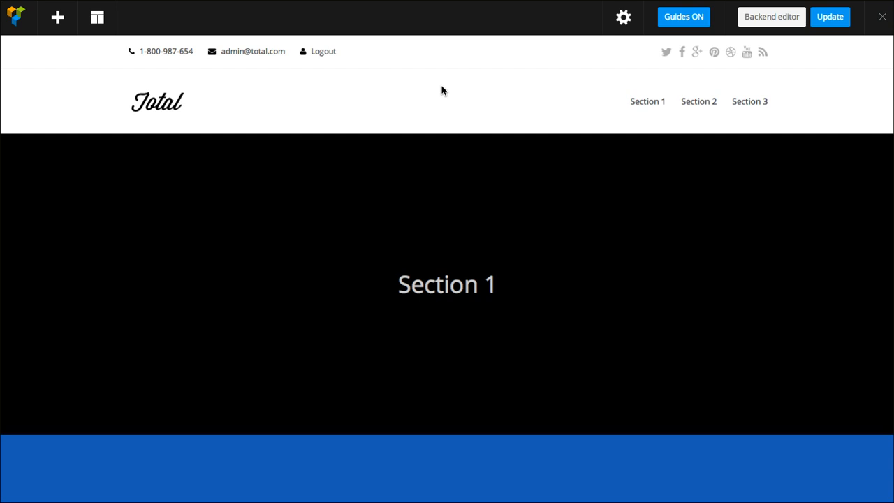
mouse_move(593, 222)
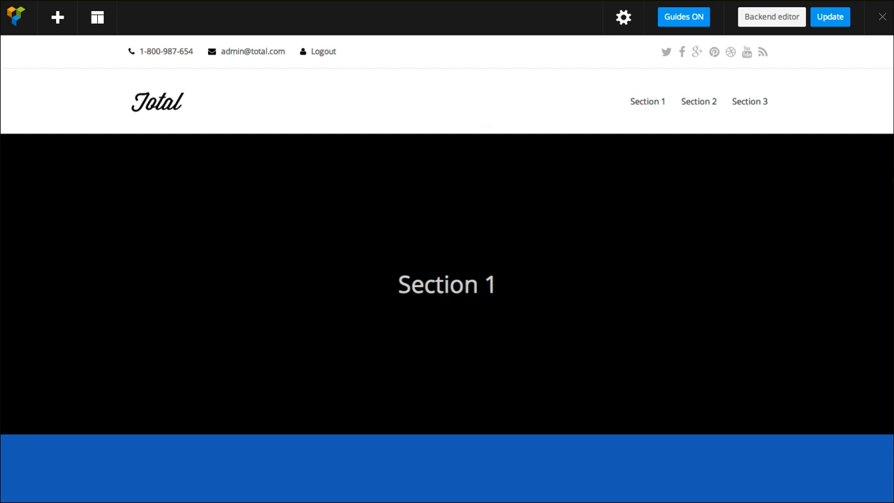
mouse_move(503, 227)
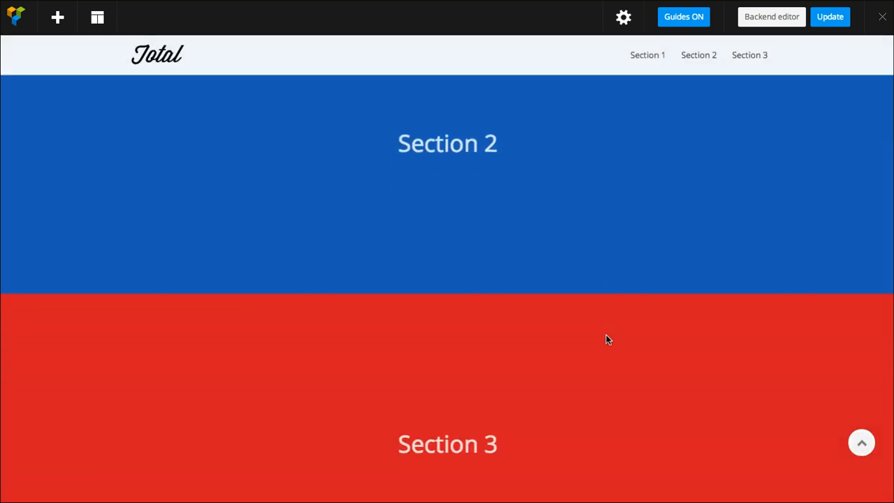
Open each row's settings and enter its Row ID, such as section-2, then return to Section 1
scroll(up, 3)
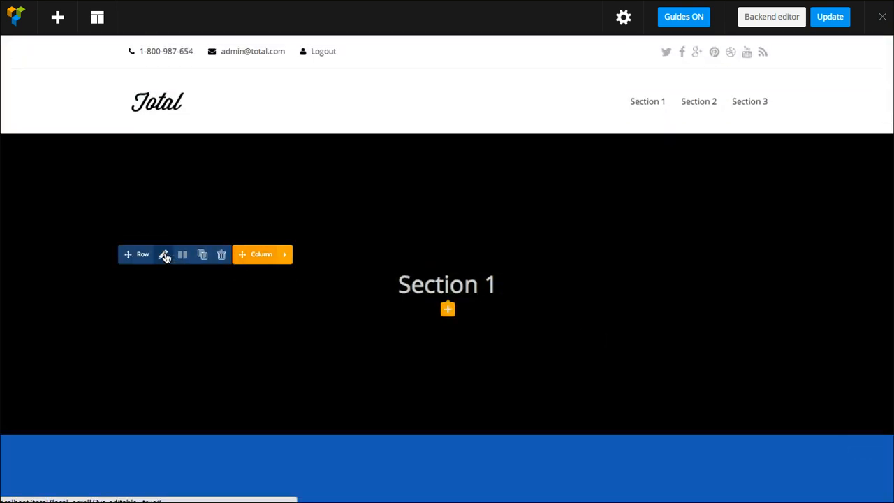
click(164, 255)
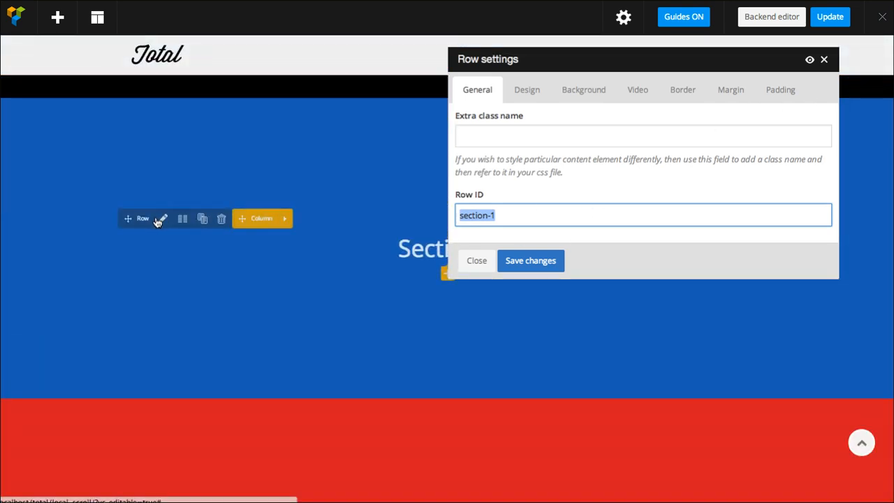
text(section-2)
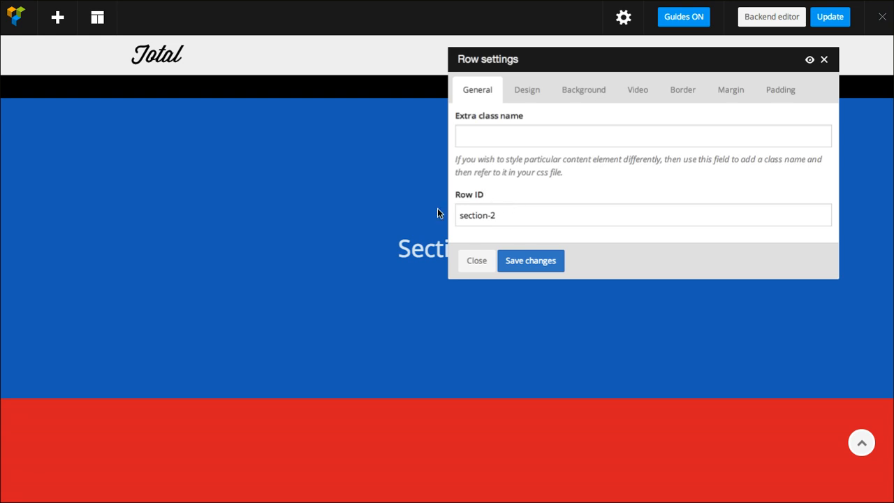
scroll(down, 3)
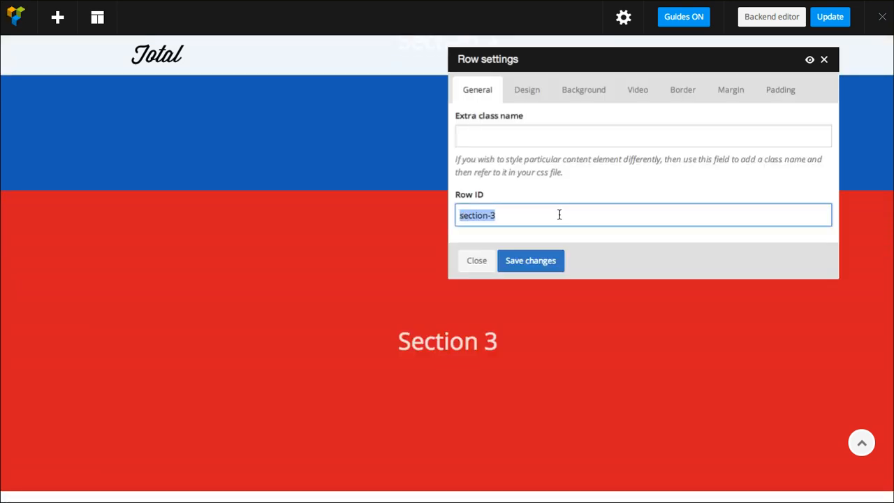
mouse_move(536, 216)
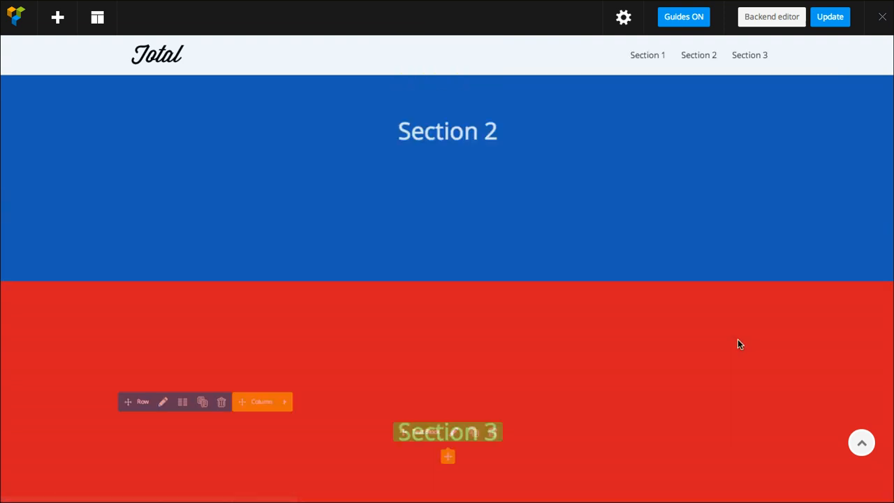
scroll(up, 3)
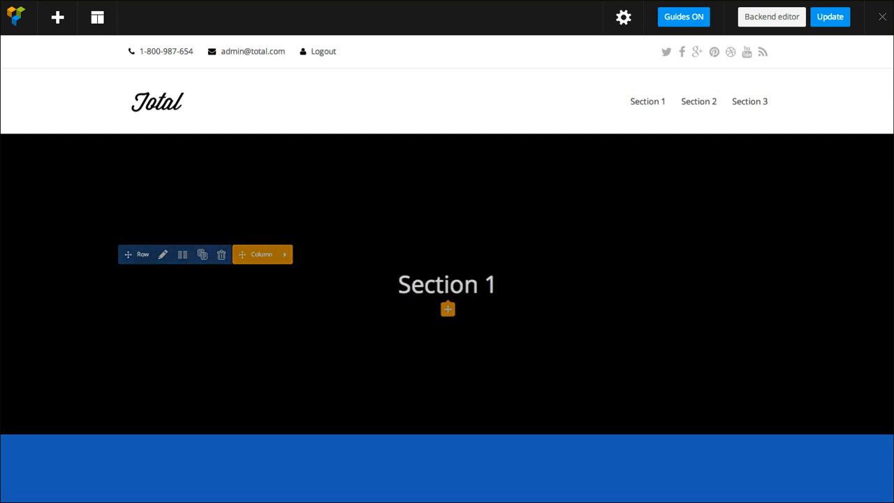
In the Local Menu editor, expand Section 1 and review the #section links with local-scroll classes
click(771, 16)
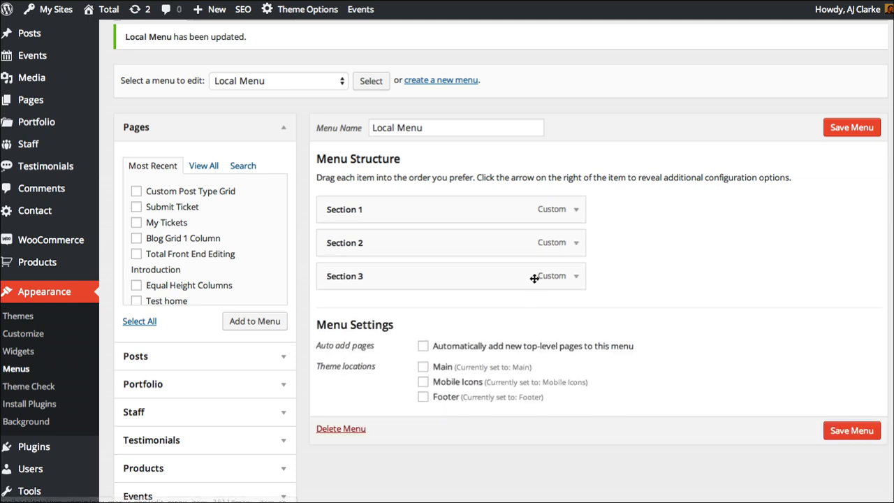
click(576, 209)
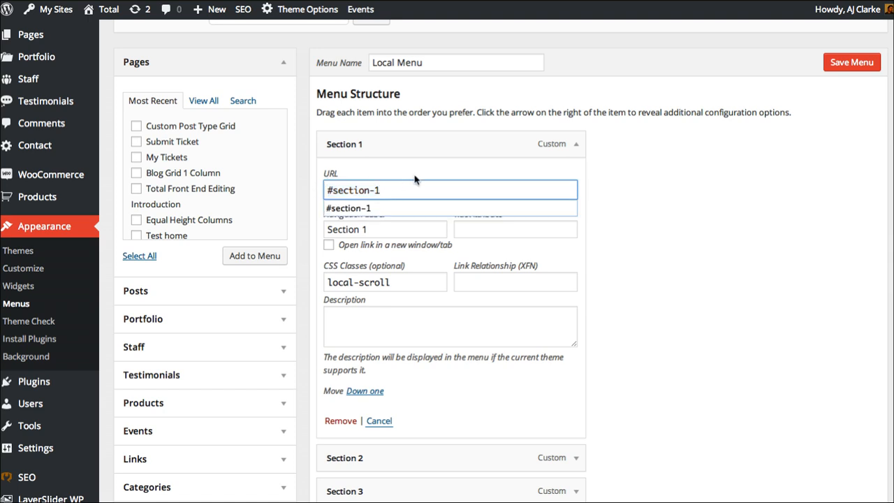
scroll(down, 3)
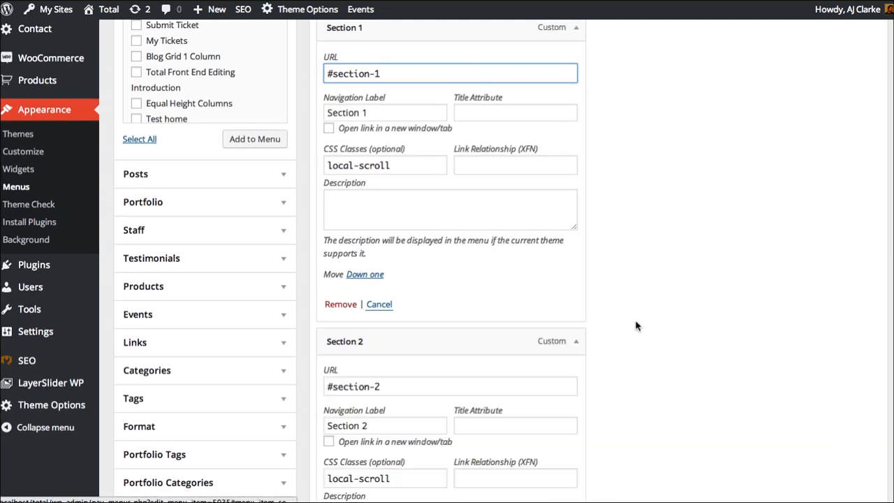
scroll(down, 3)
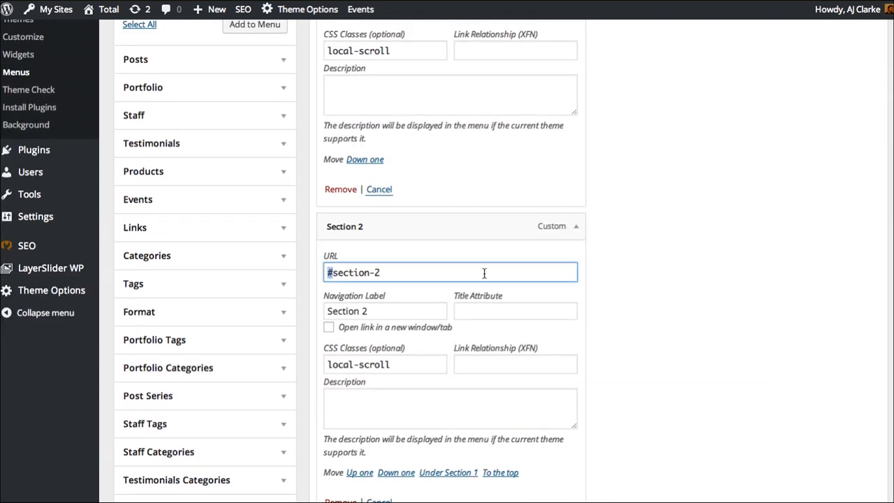
scroll(down, 3)
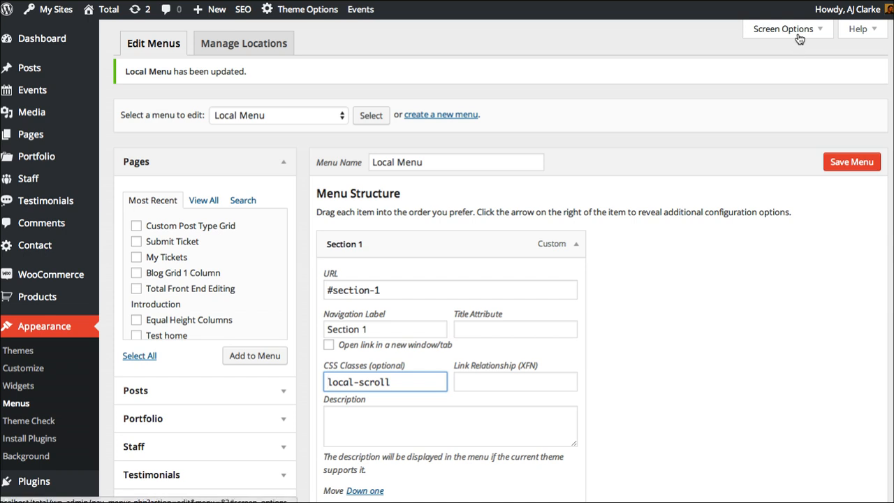
click(784, 29)
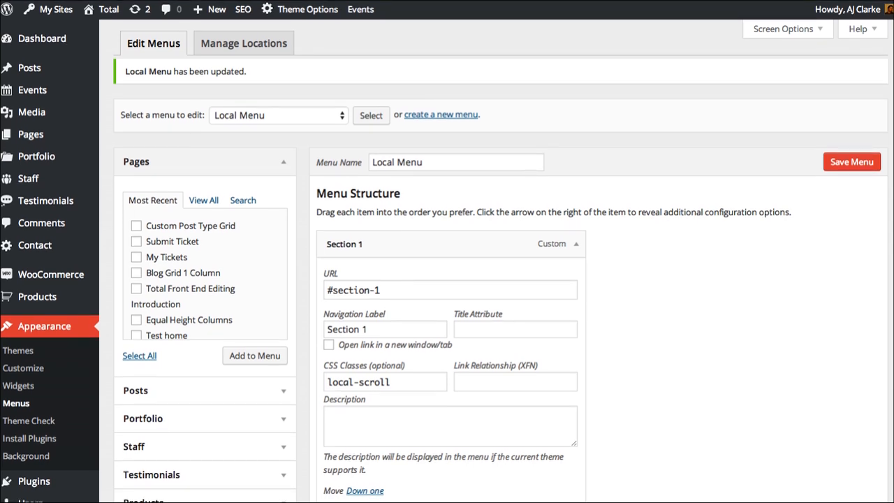
mouse_move(510, 237)
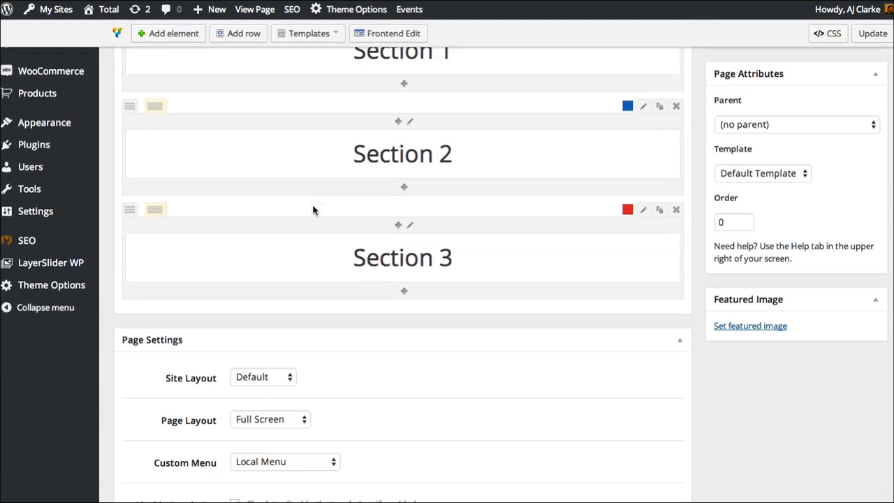
Scroll down to Page Settings, where Custom Menu is set to Local Menu
scroll(down, 3)
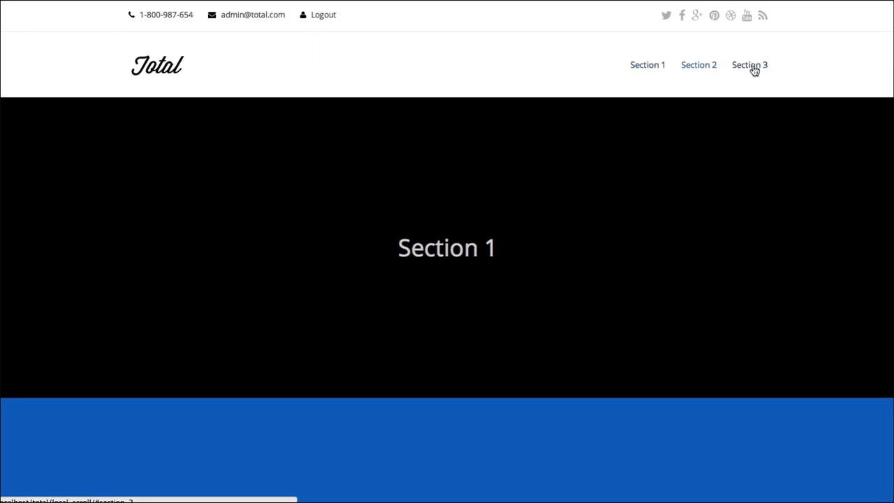
mouse_move(699, 65)
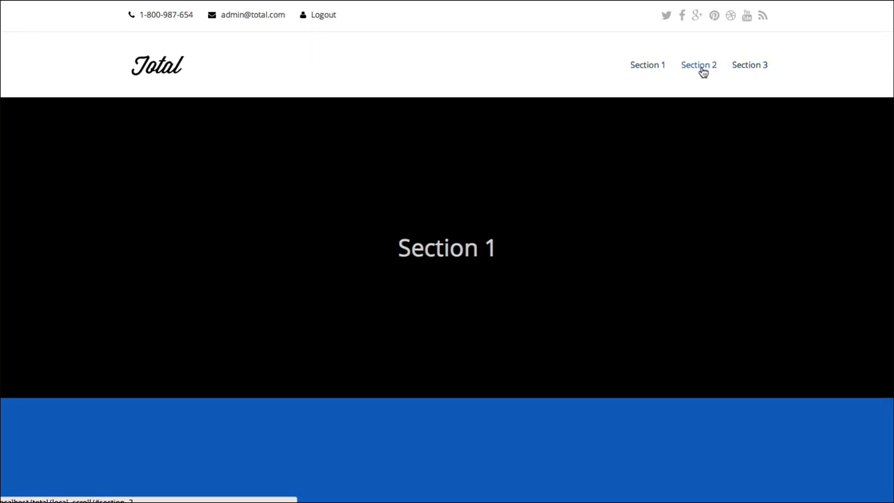
Use the header links to jump to the blue Section 2, then the red Section 3
click(698, 64)
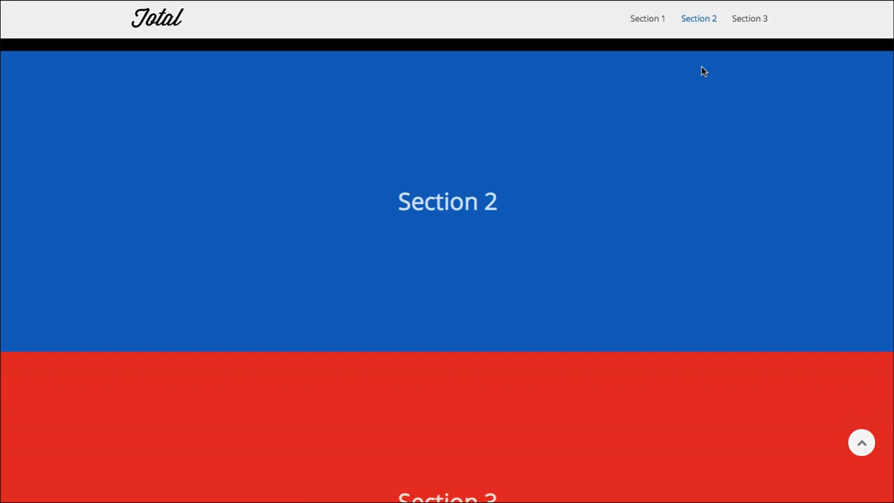
click(750, 18)
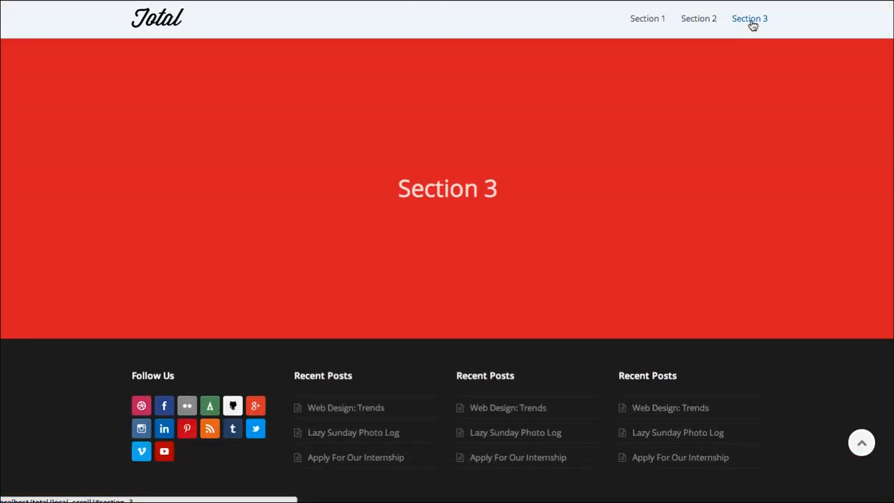